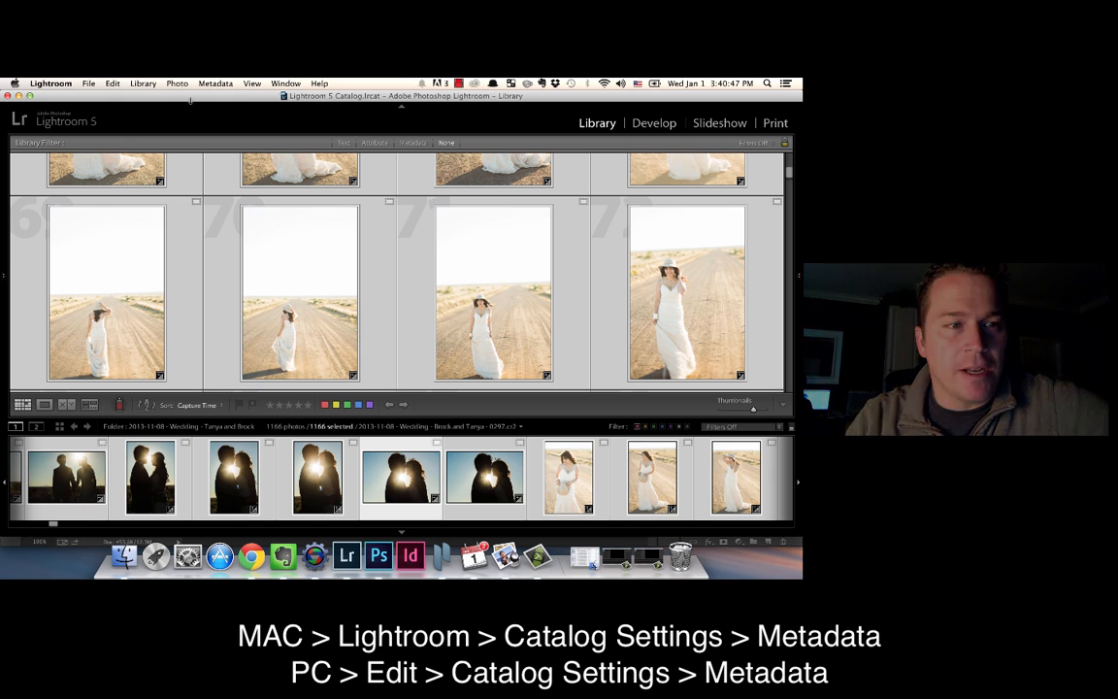
Open Lightroom's Catalog Settings from the Lightroom menu.
left_click(51, 82)
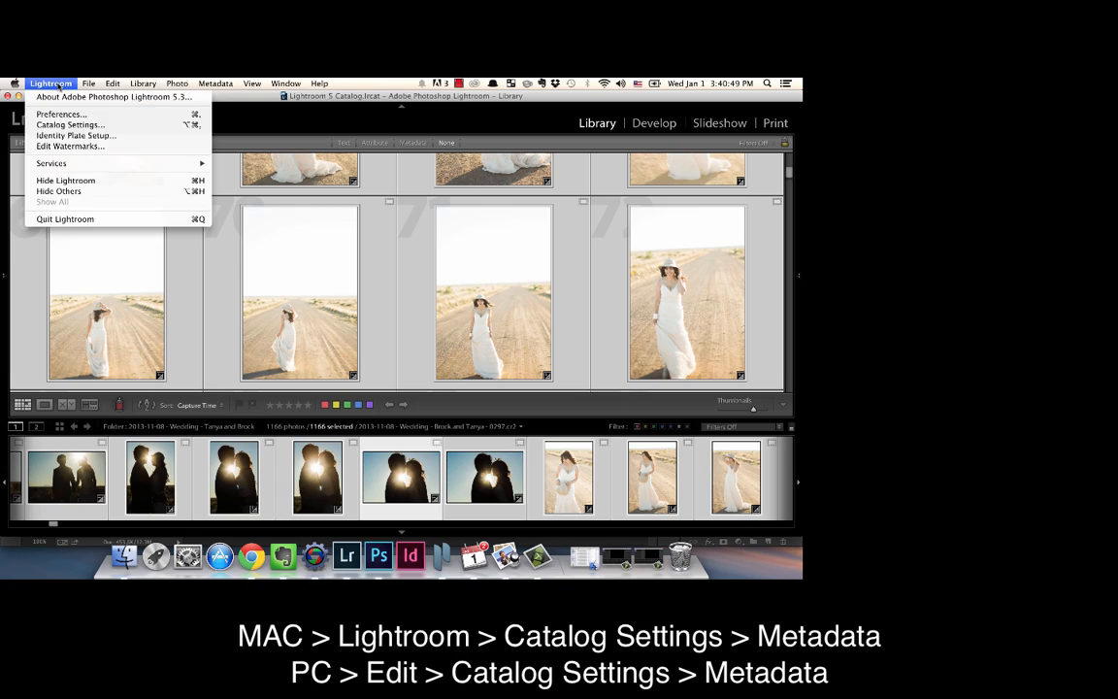
left_click(70, 124)
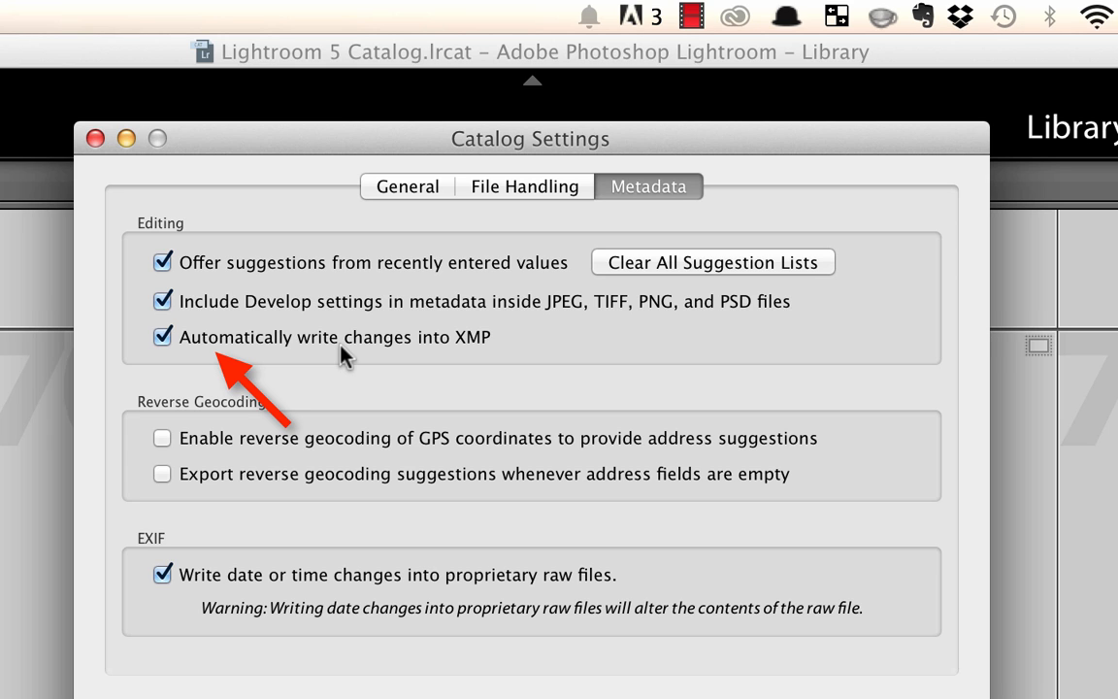
Toggle 'Automatically write changes into XMP' off and back on, then close Catalog Settings.
left_click(162, 337)
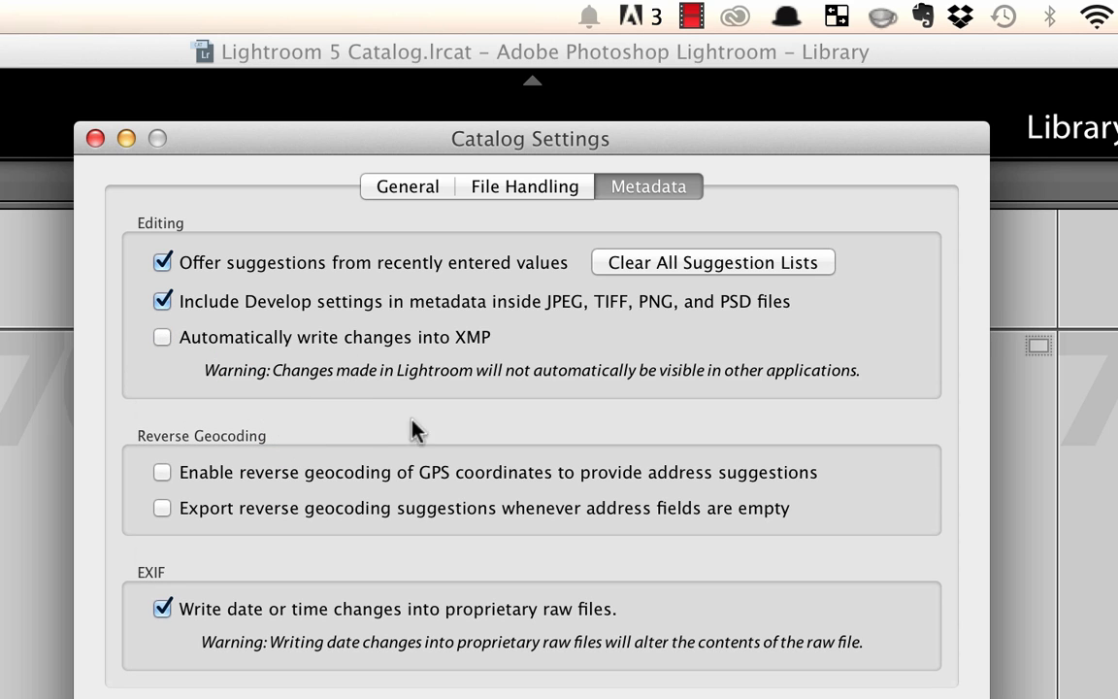
mouse_move(338, 358)
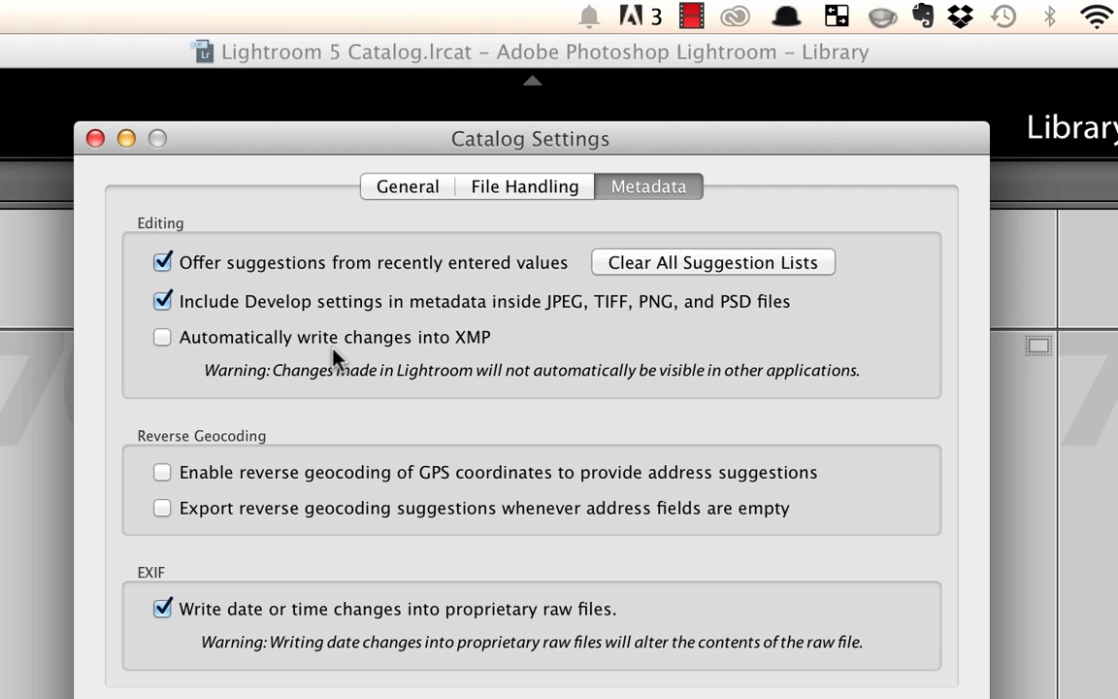
mouse_move(163, 349)
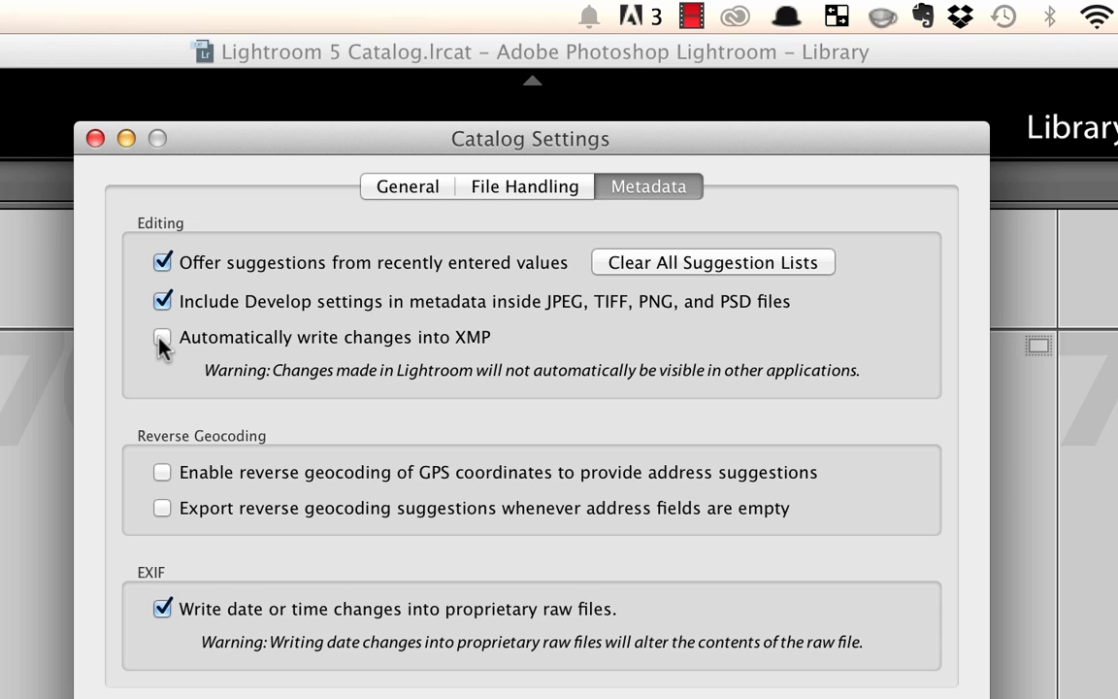
left_click(162, 338)
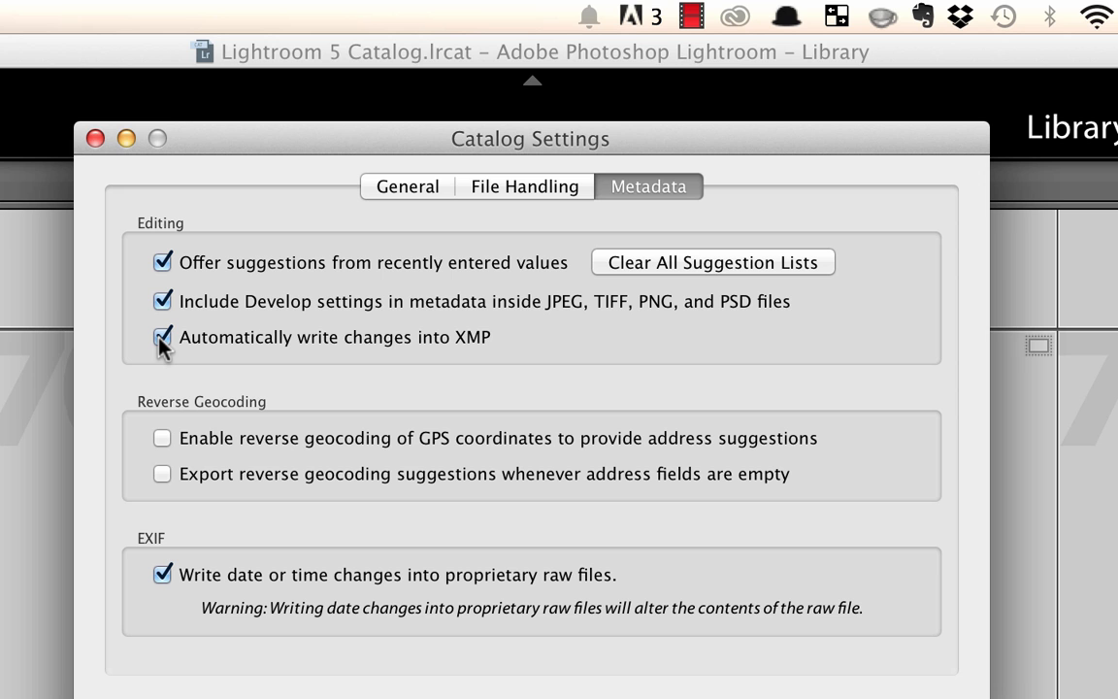
left_click(162, 337)
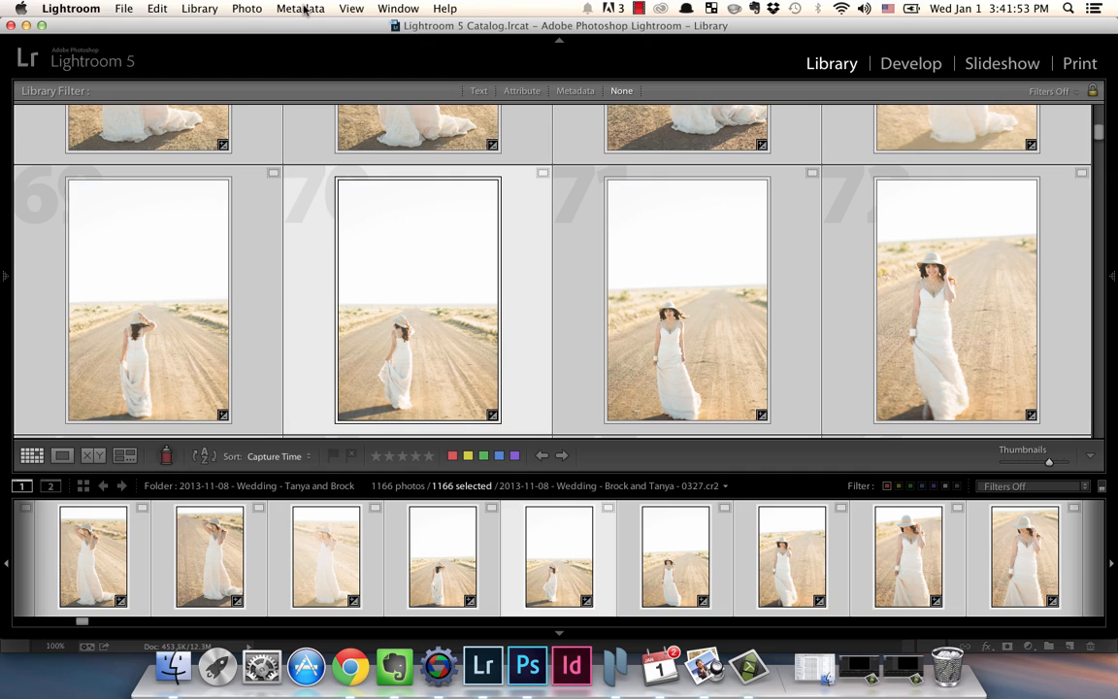
Choose Save Metadata to Files from the Metadata menu.
left_click(300, 8)
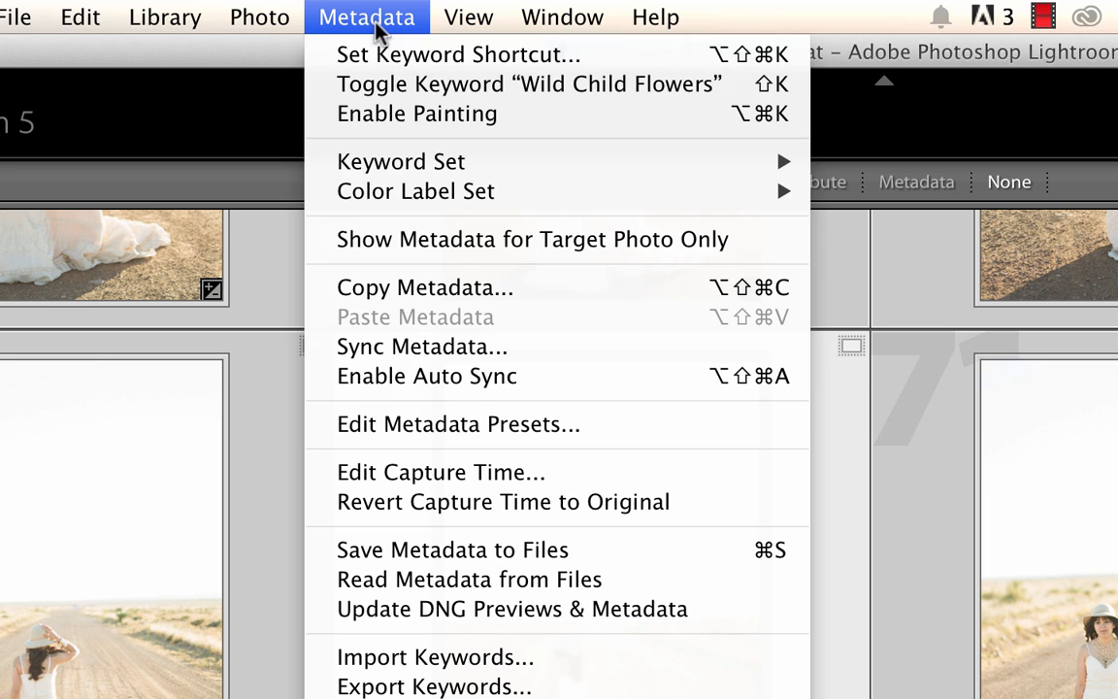
mouse_move(475, 551)
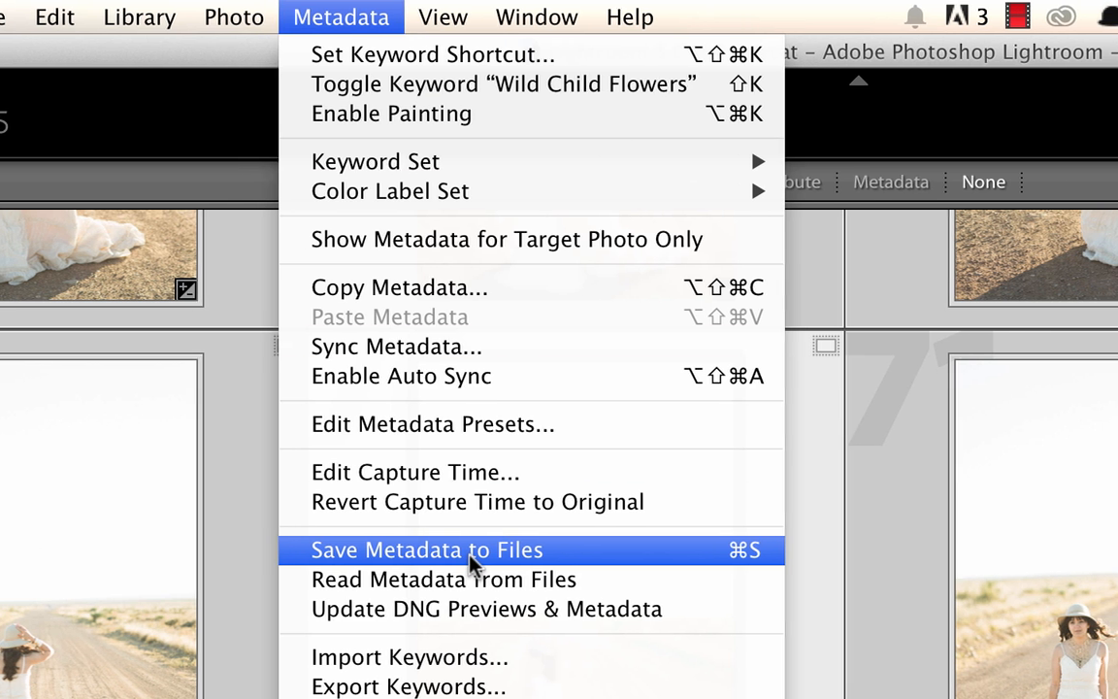
left_click(425, 550)
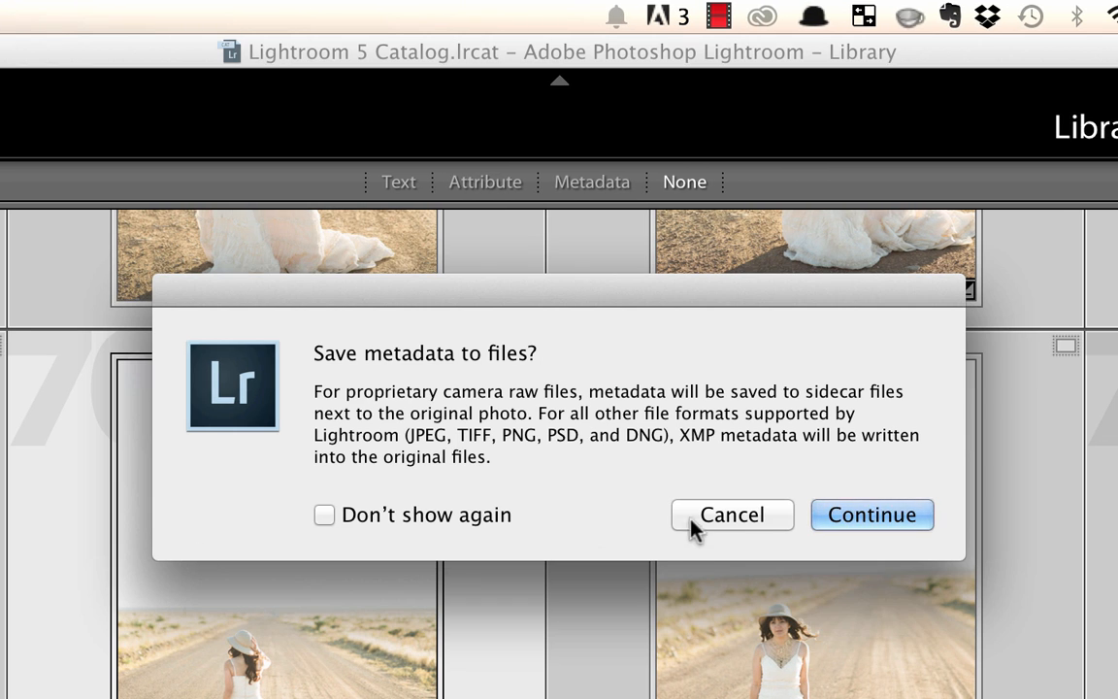
mouse_move(502, 448)
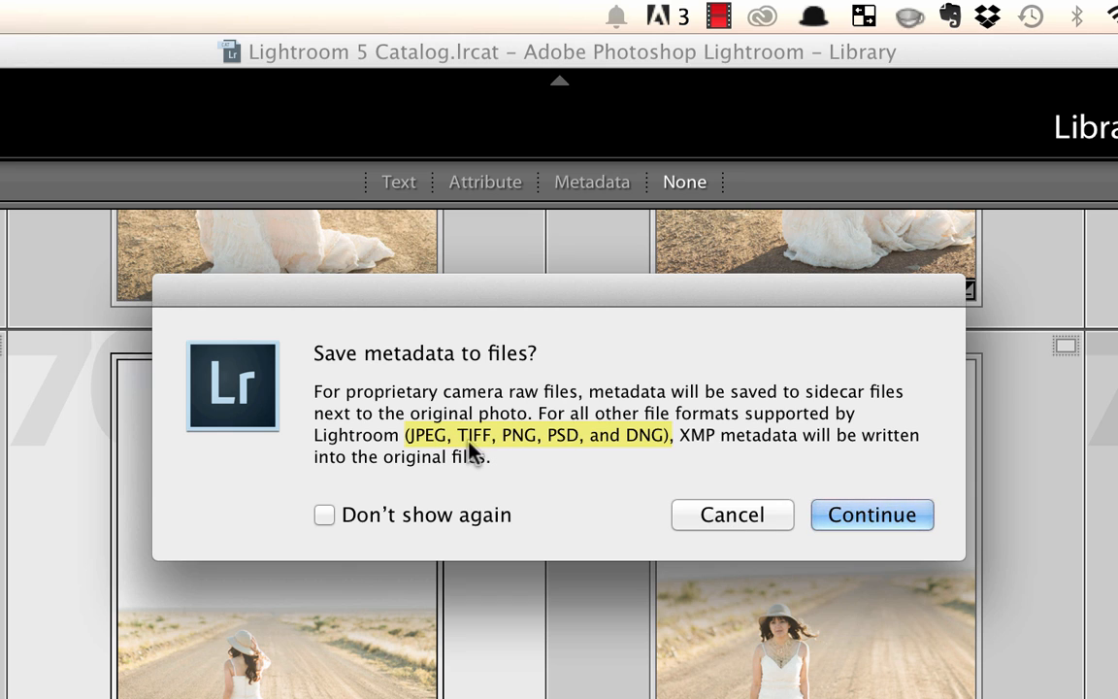
mouse_move(665, 450)
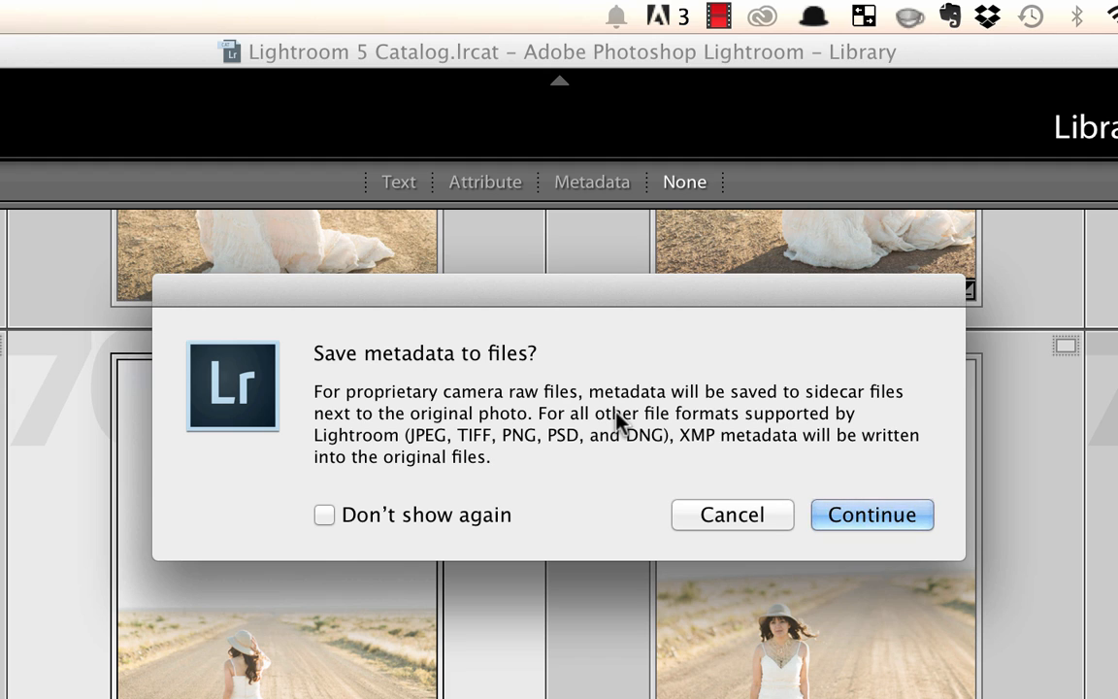
mouse_move(619, 458)
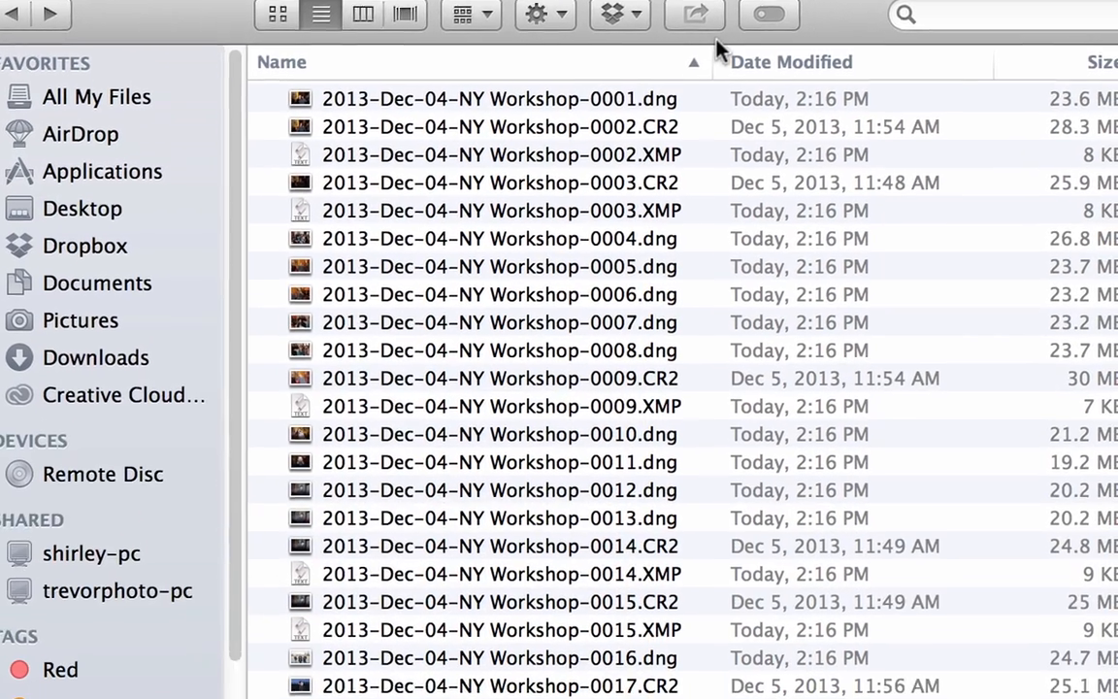
In the workshop folder, select the 0002 CR2 raw file, then its 0002 XMP sidecar.
scroll("down", 3)
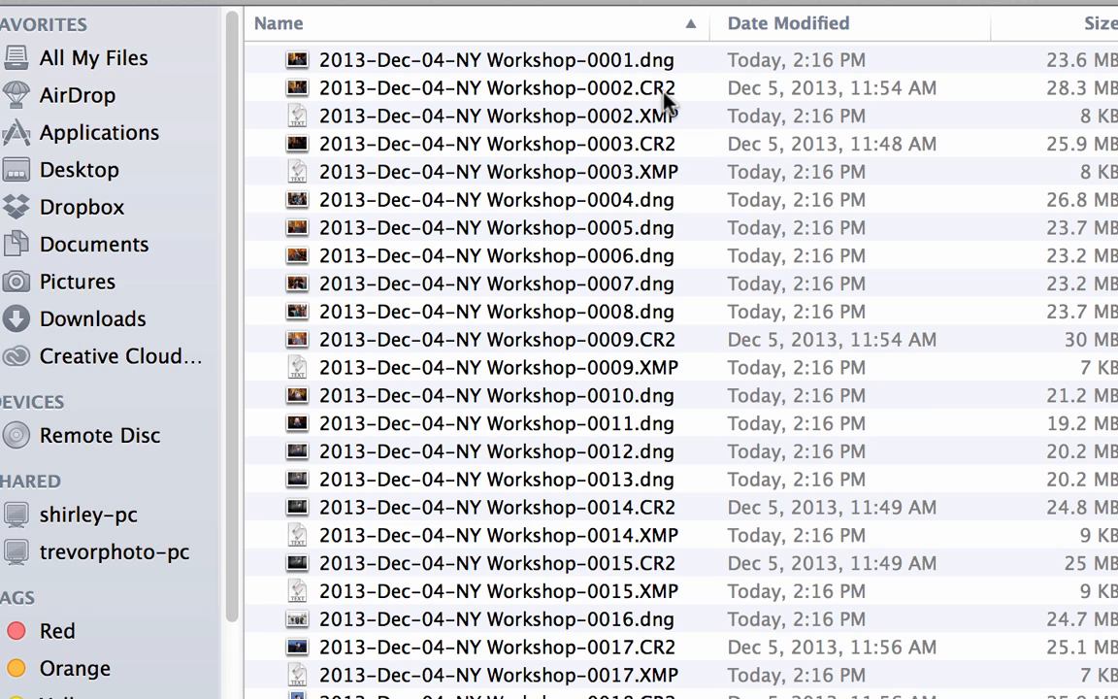
mouse_move(655, 73)
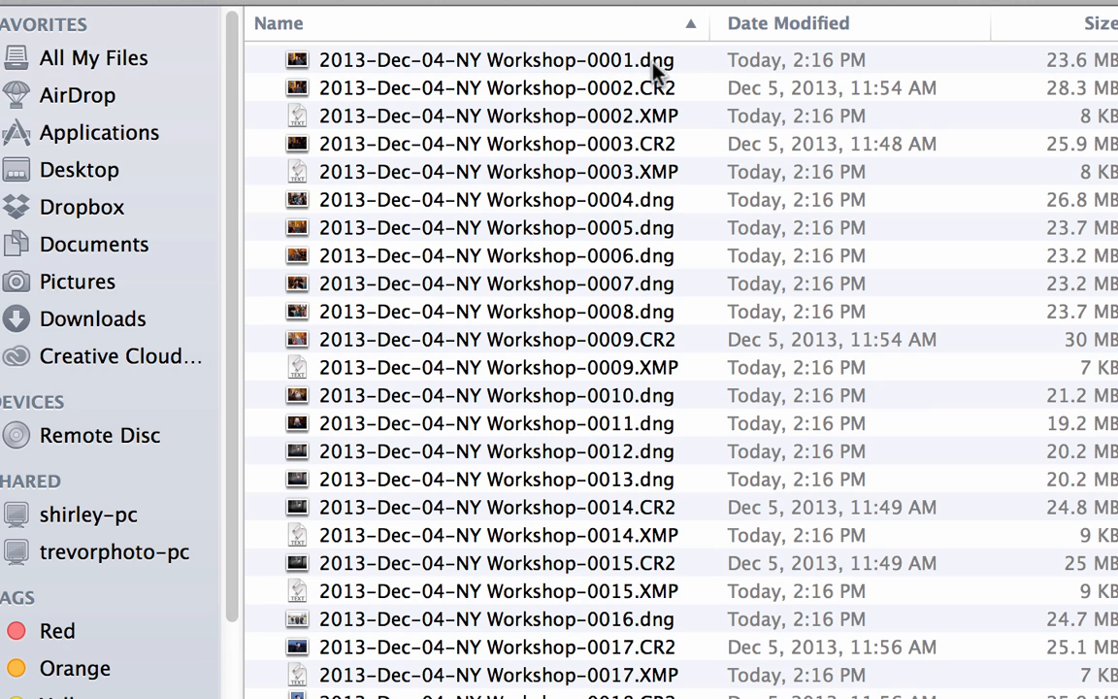
mouse_move(667, 120)
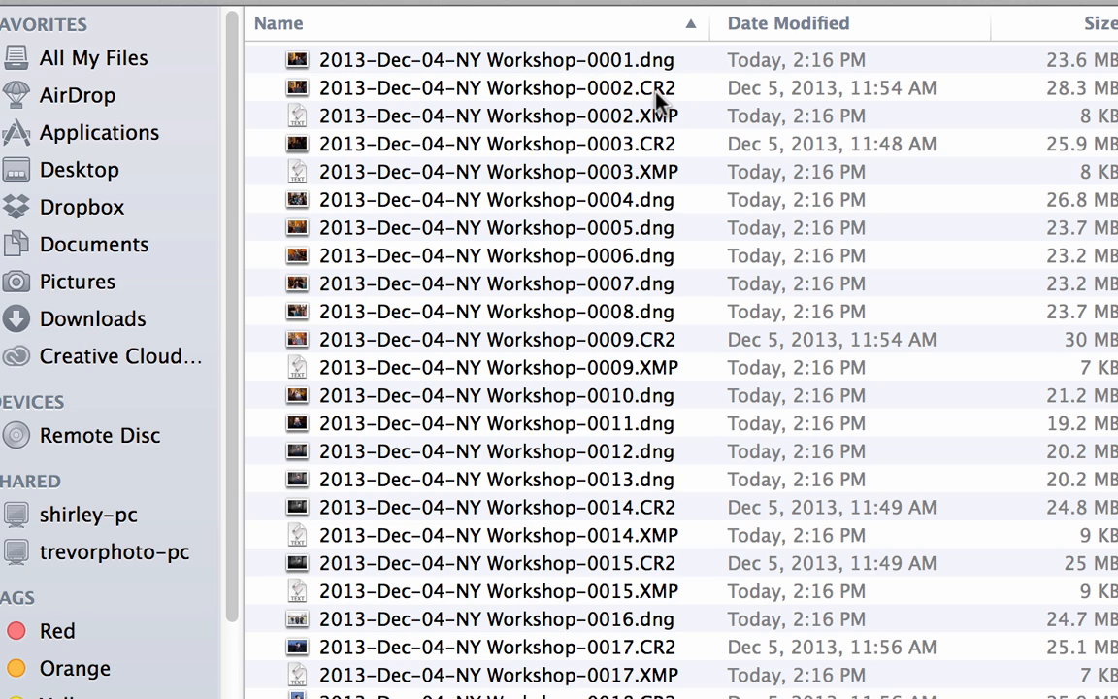
mouse_move(607, 63)
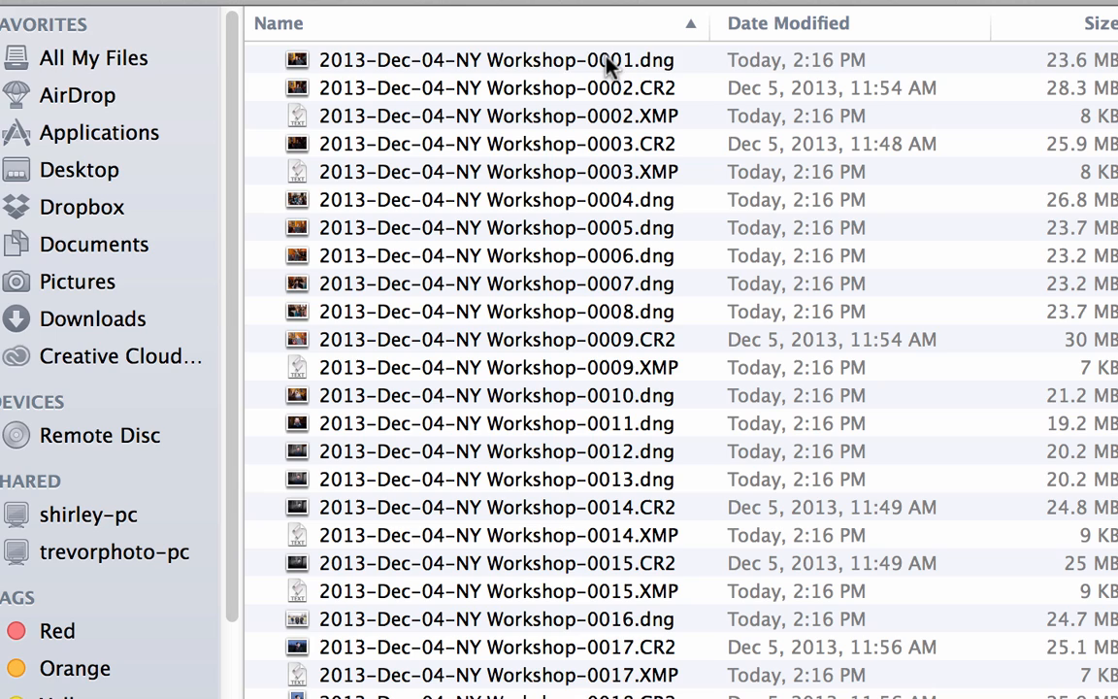
left_click(496, 88)
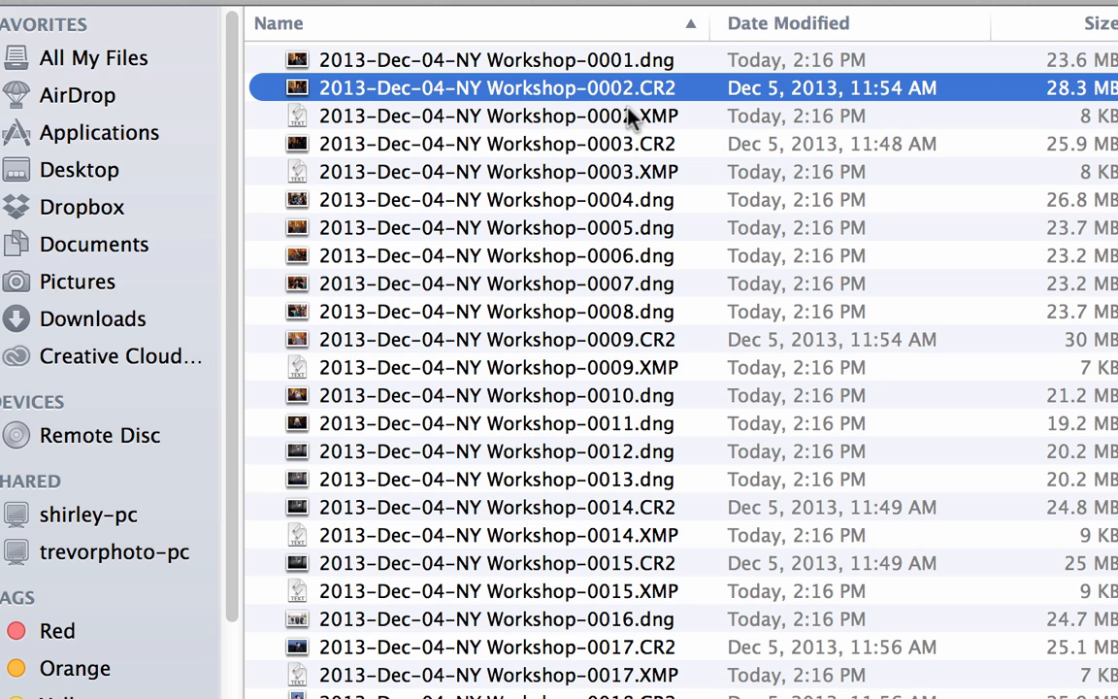
left_click(495, 115)
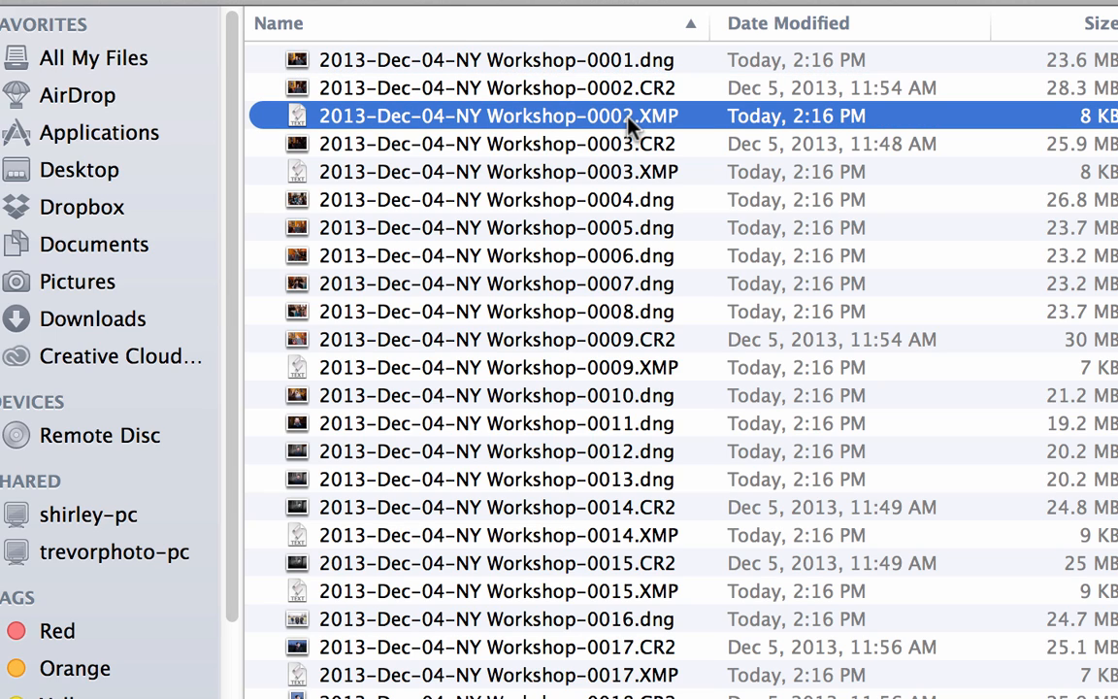
mouse_move(632, 340)
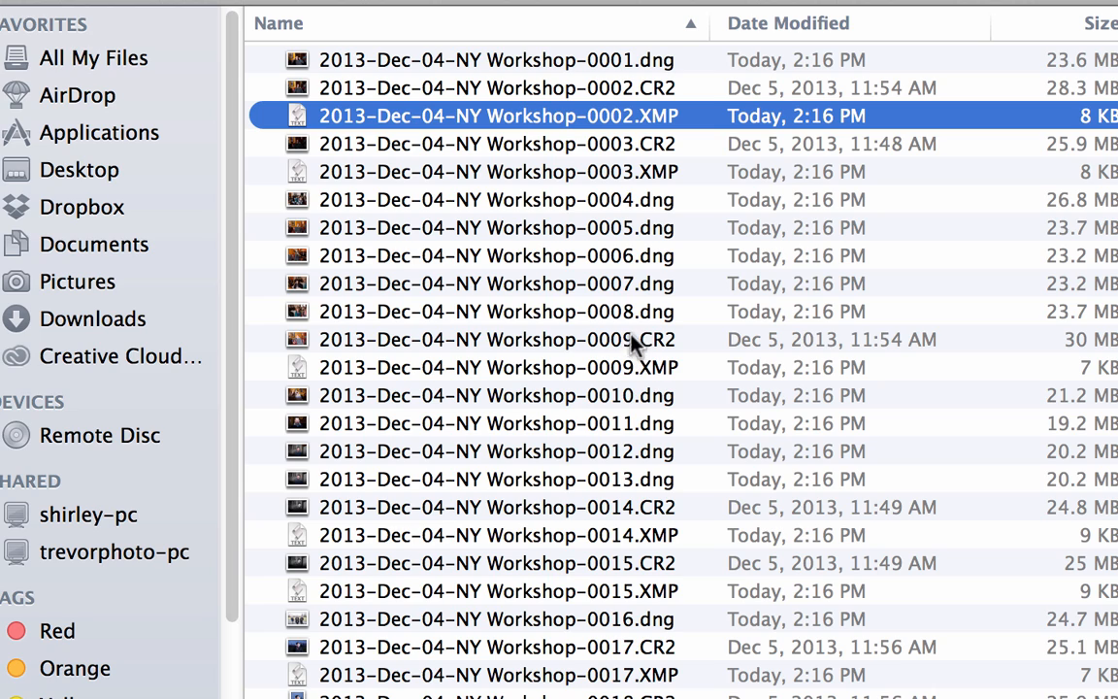
mouse_move(433, 163)
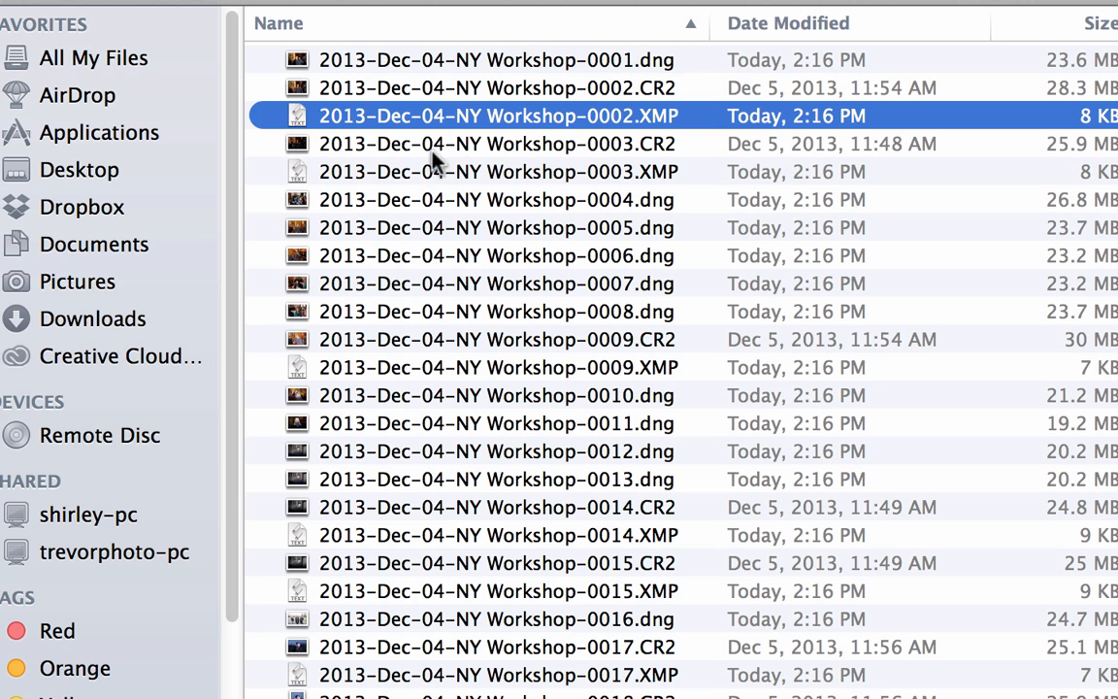
mouse_move(485, 75)
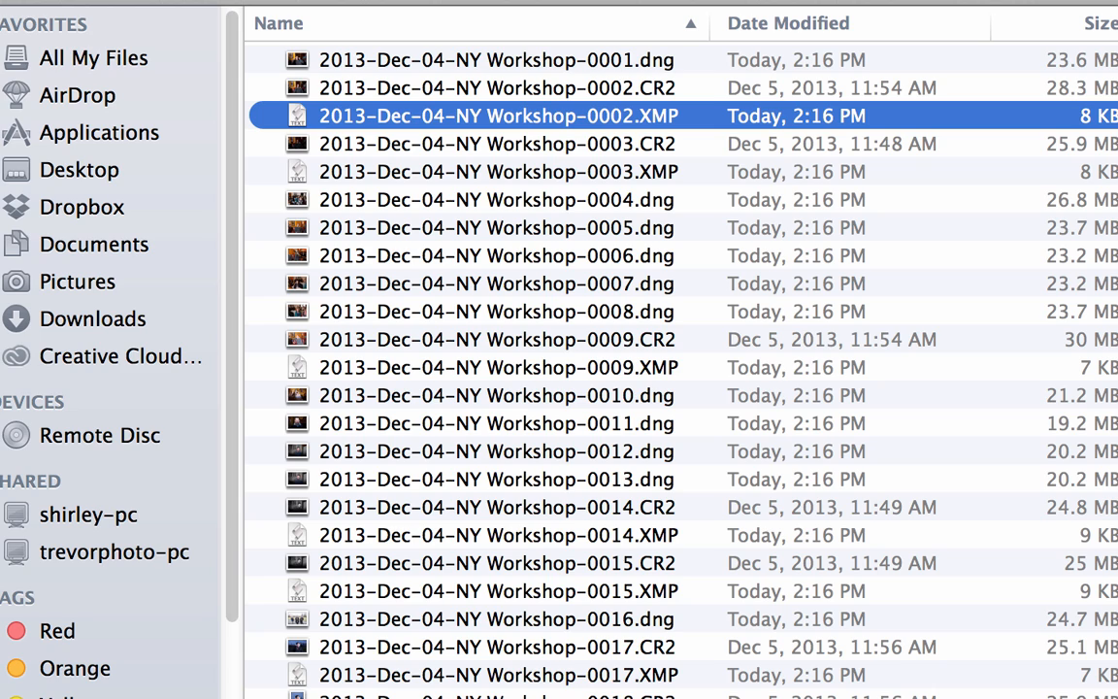
mouse_move(507, 57)
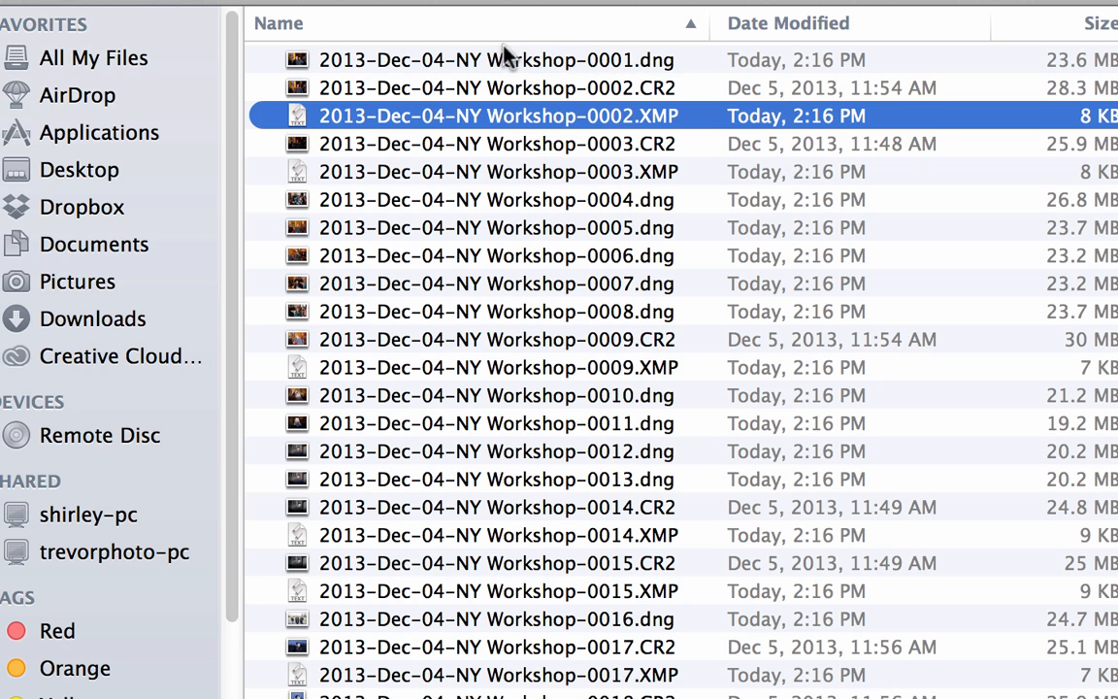
mouse_move(558, 131)
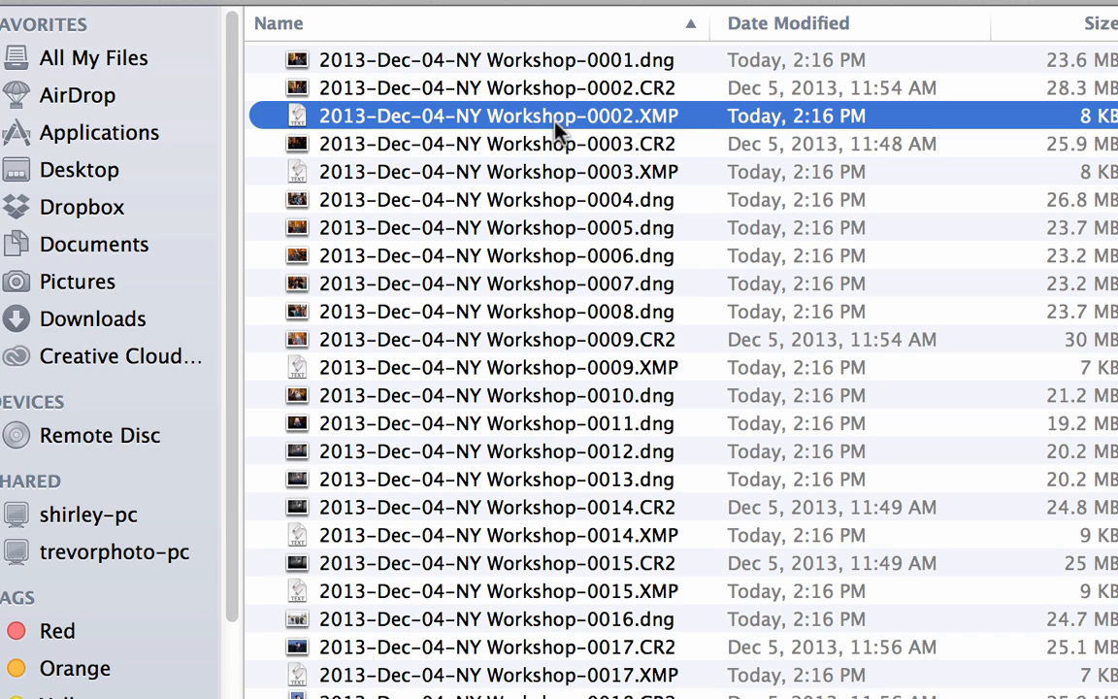
mouse_move(544, 237)
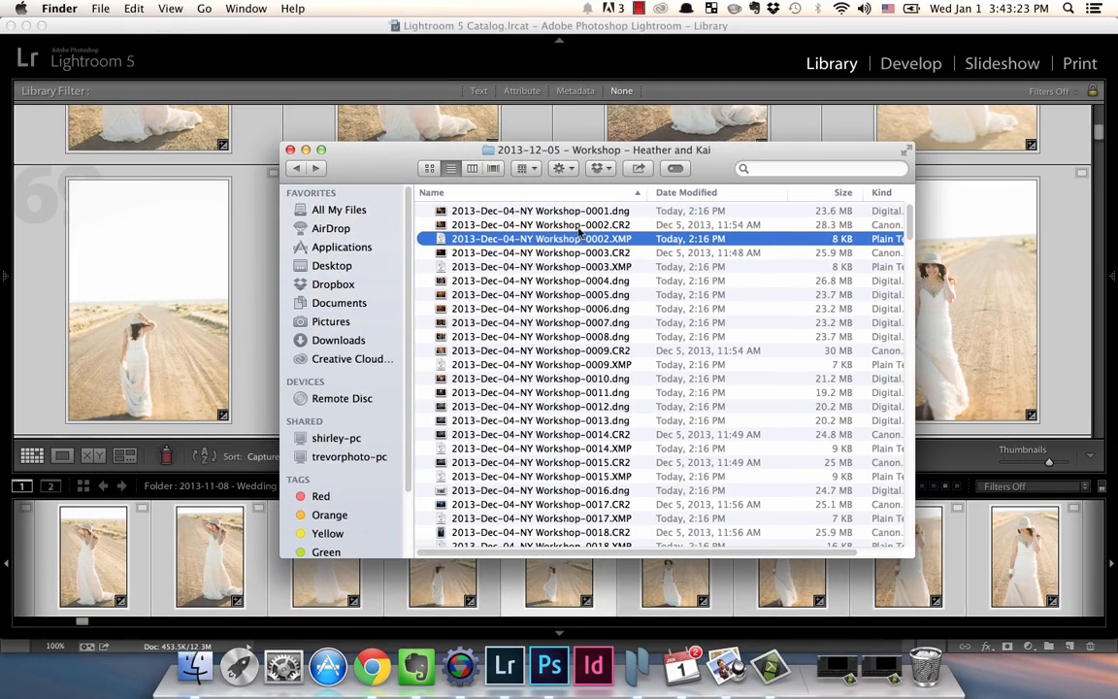
mouse_move(555, 211)
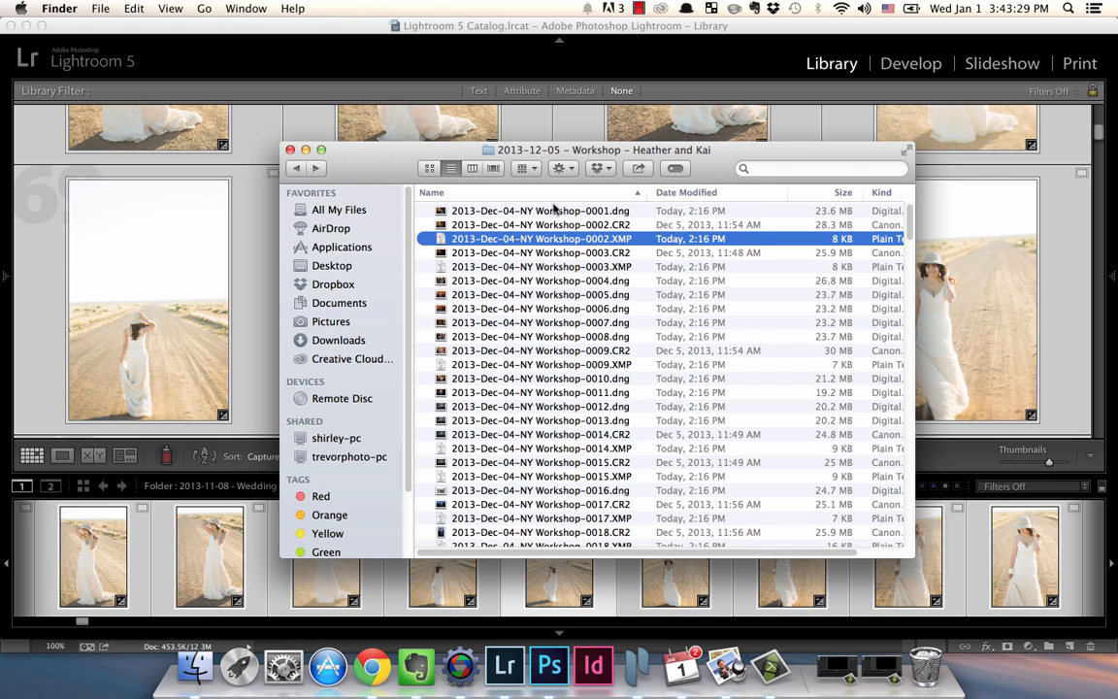
mouse_move(556, 225)
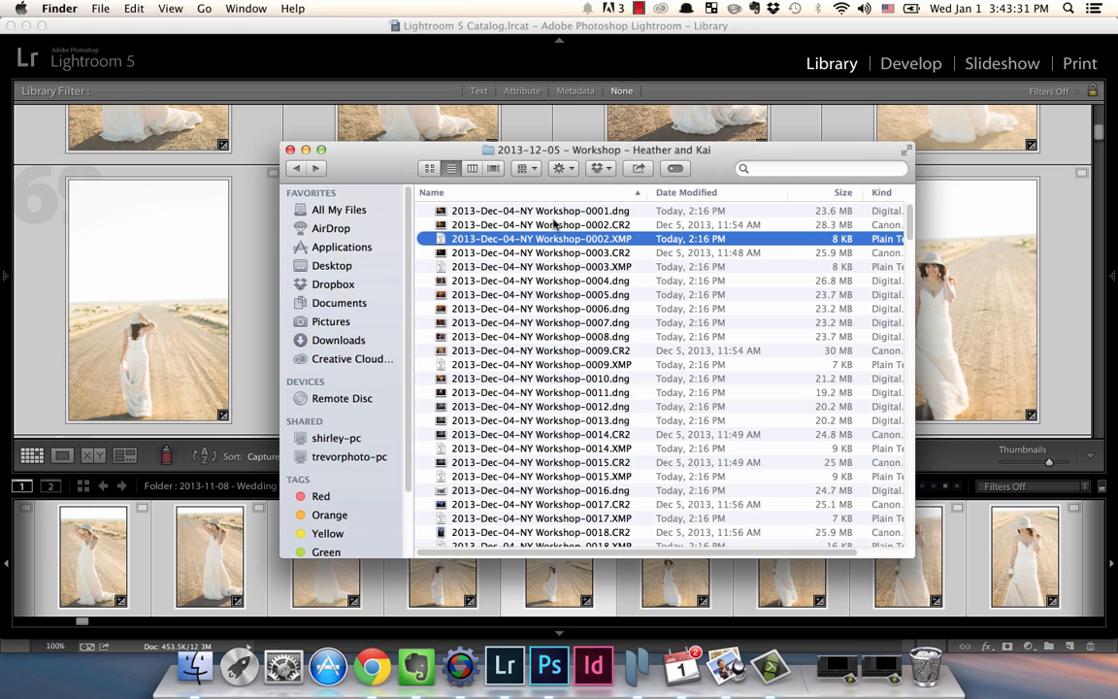